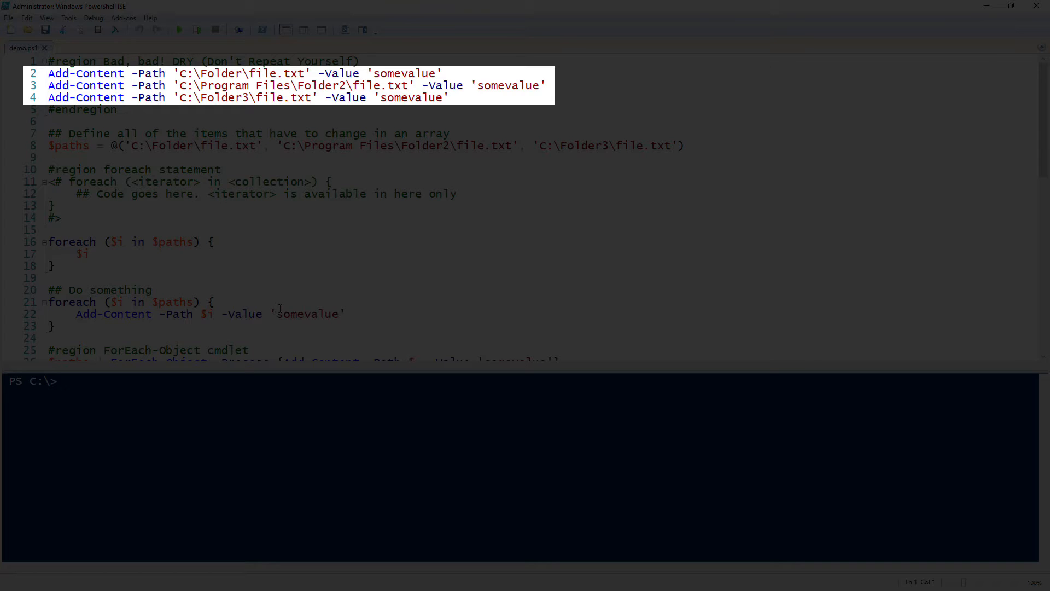
mouse_move(253, 213)
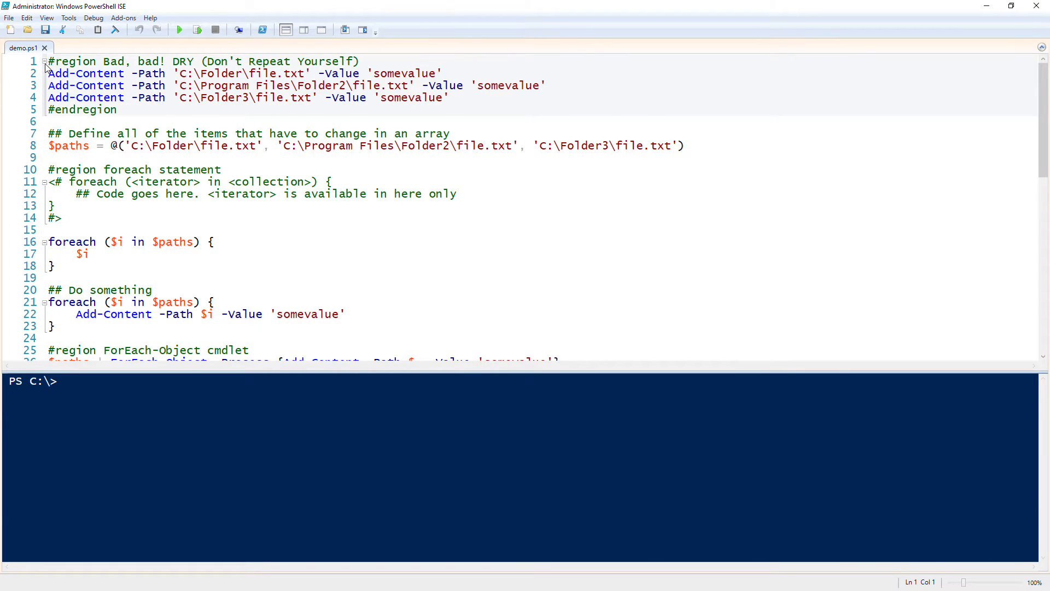
Step: Run the $paths definition with F8, fold the Add-Content region, and echo $paths to list its three file paths
click(43, 60)
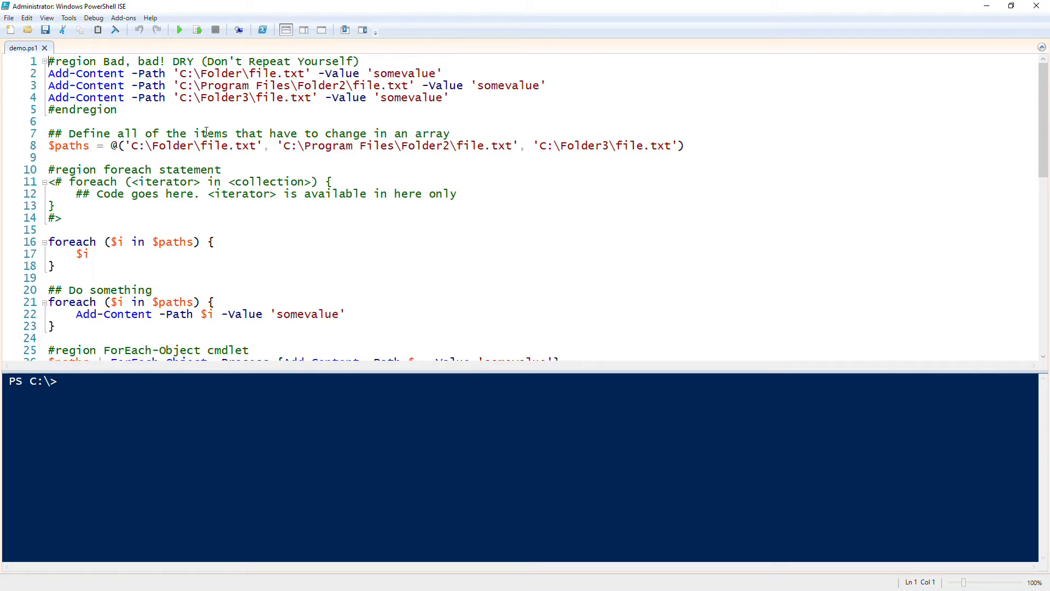
click(65, 145)
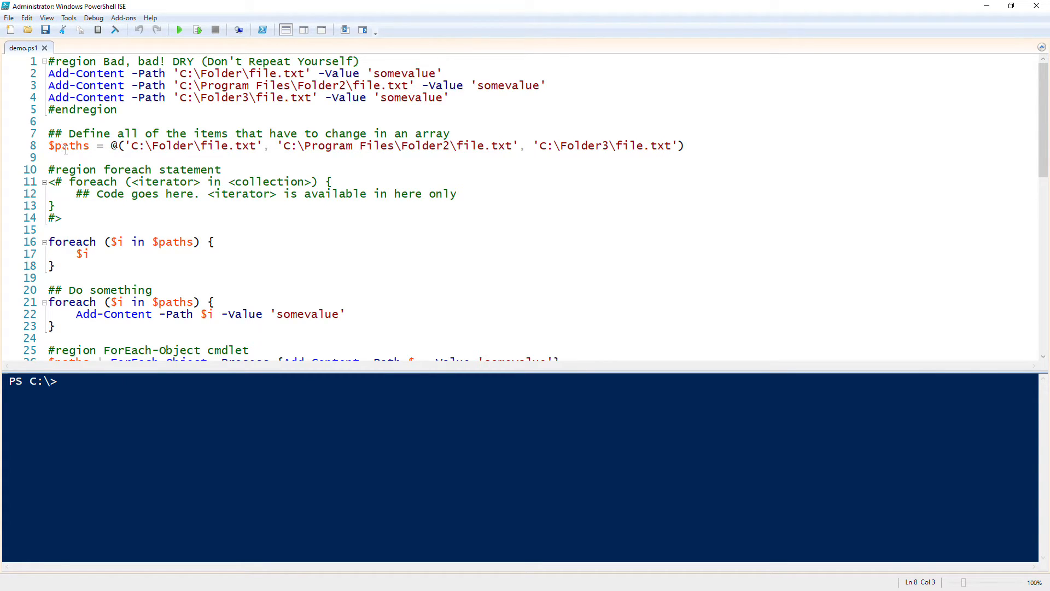
key(F8)
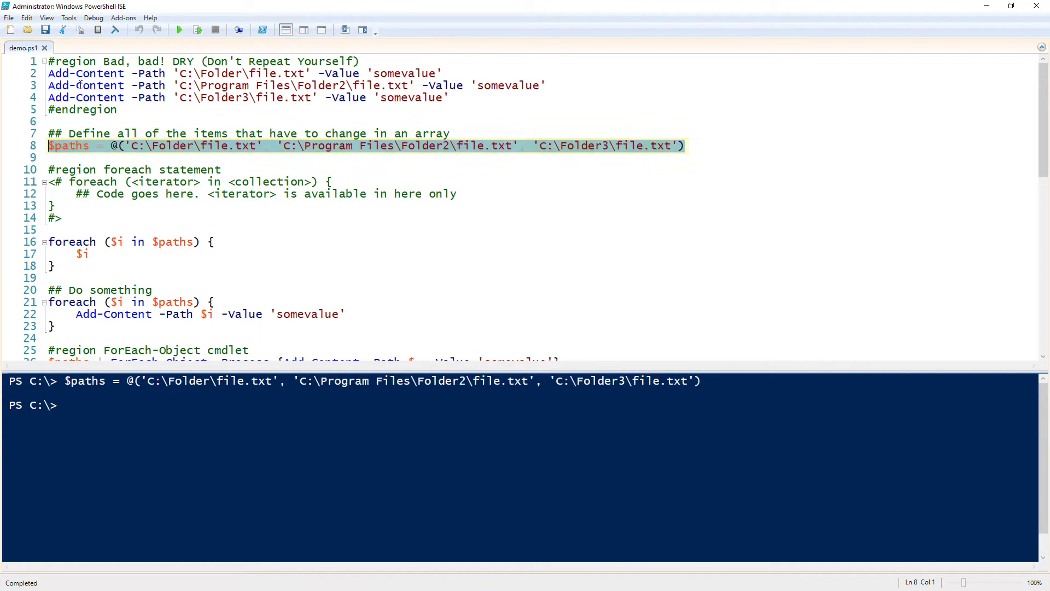
click(44, 60)
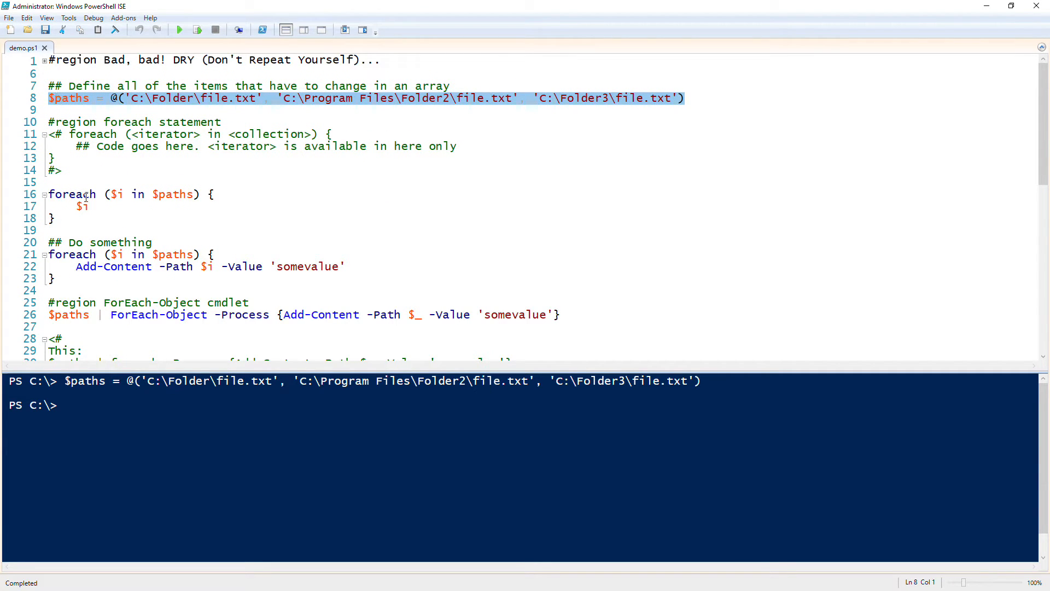
text($pah)
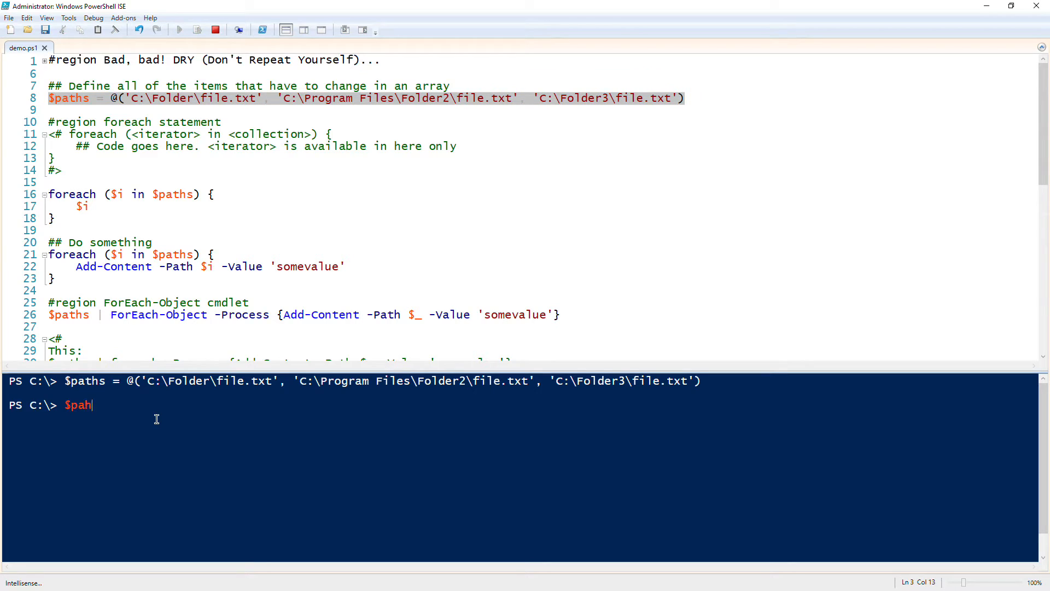
key(Return)
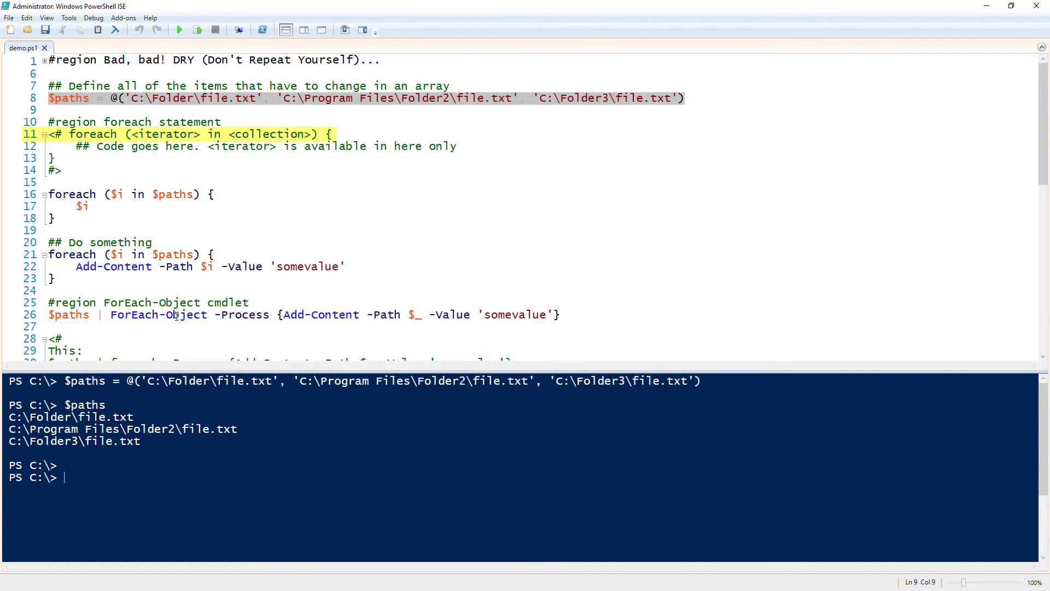
Step: Select the three-line foreach ($i in $paths) block in the script pane
click(179, 278)
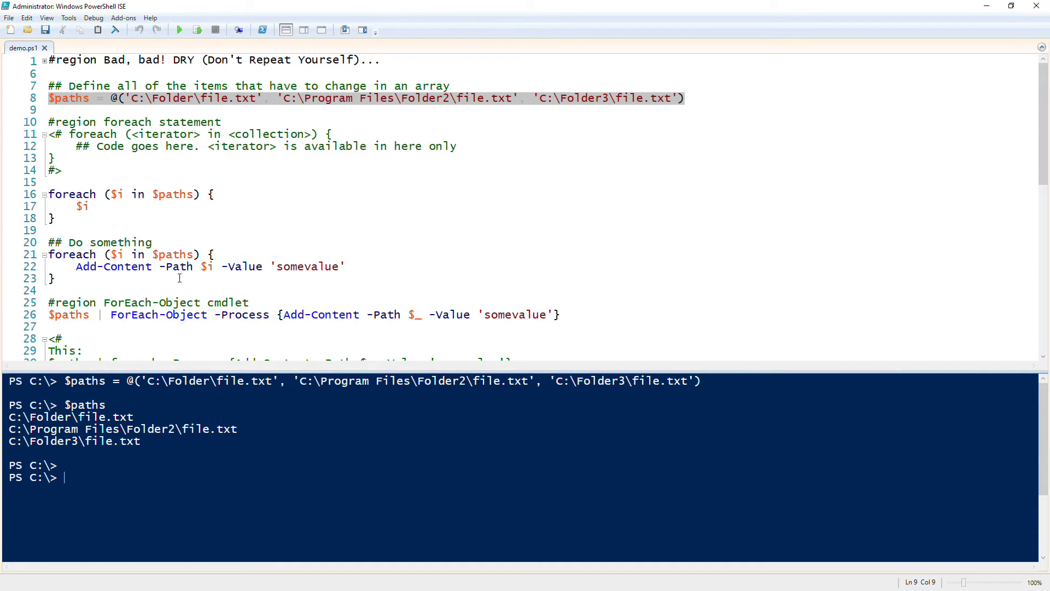
mouse_move(172, 207)
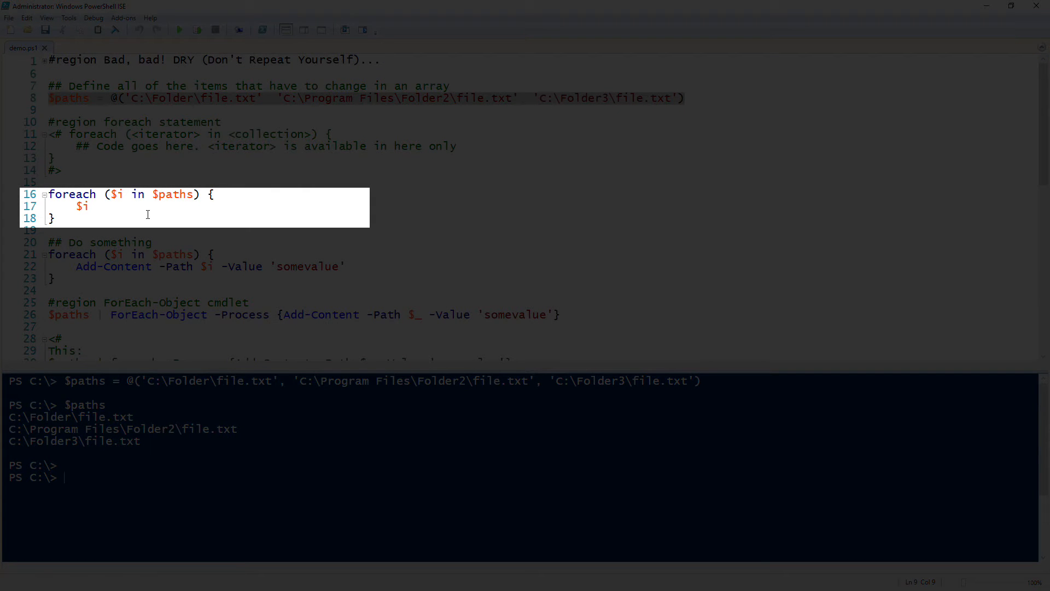
mouse_move(195, 378)
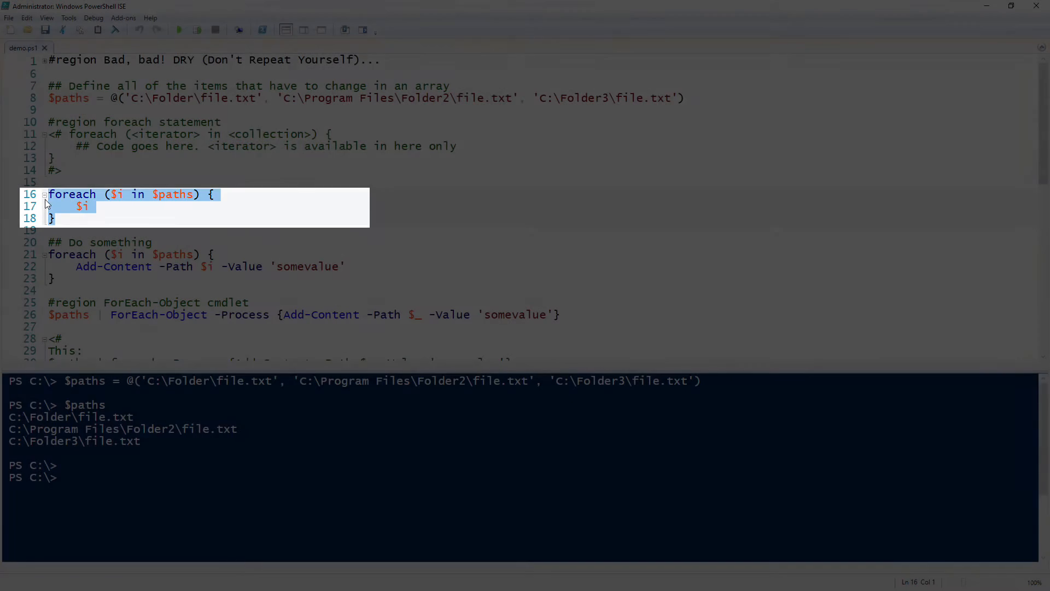
Step: Run the foreach loop, rename its variable $i to $path, and run it again, each listing the three paths
click(196, 28)
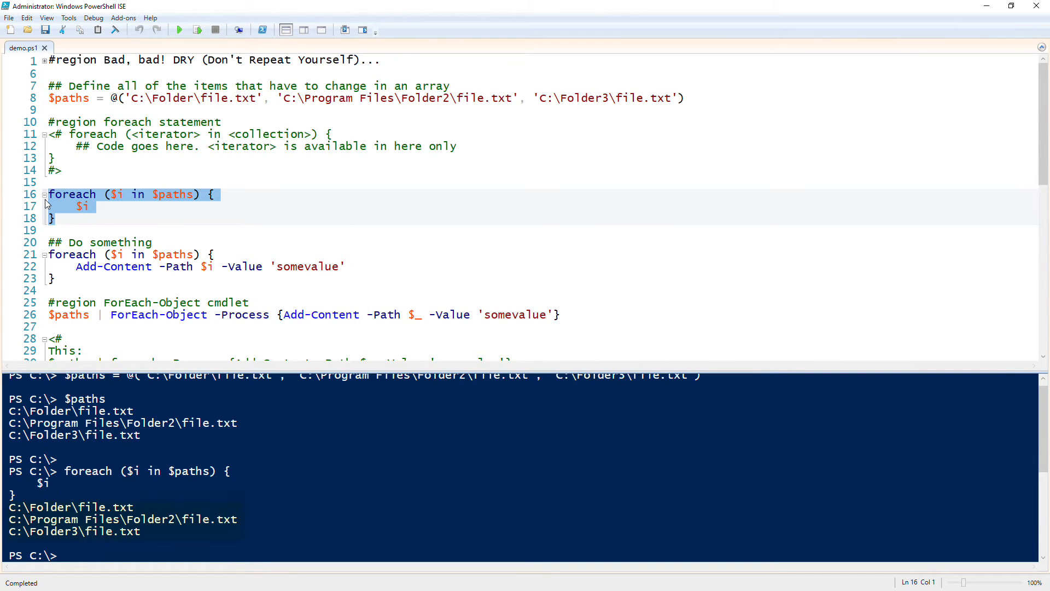
click(77, 181)
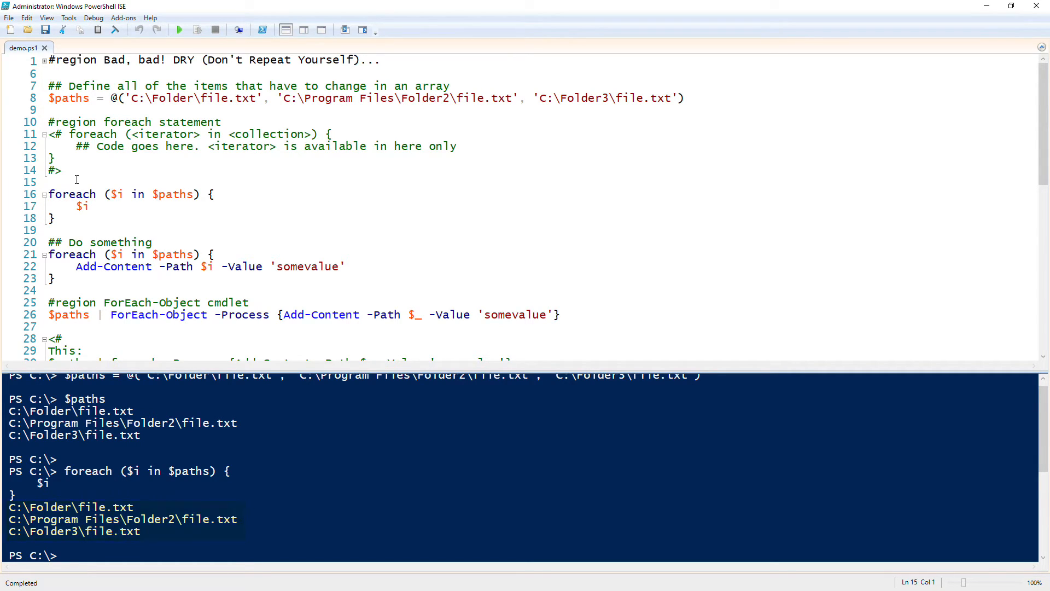
click(77, 181)
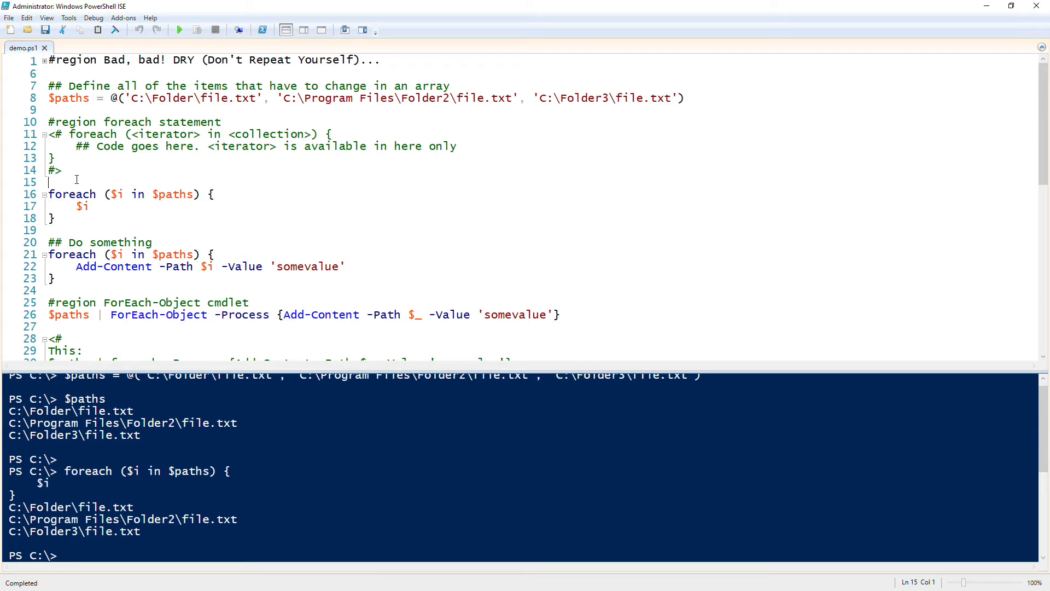
click(298, 119)
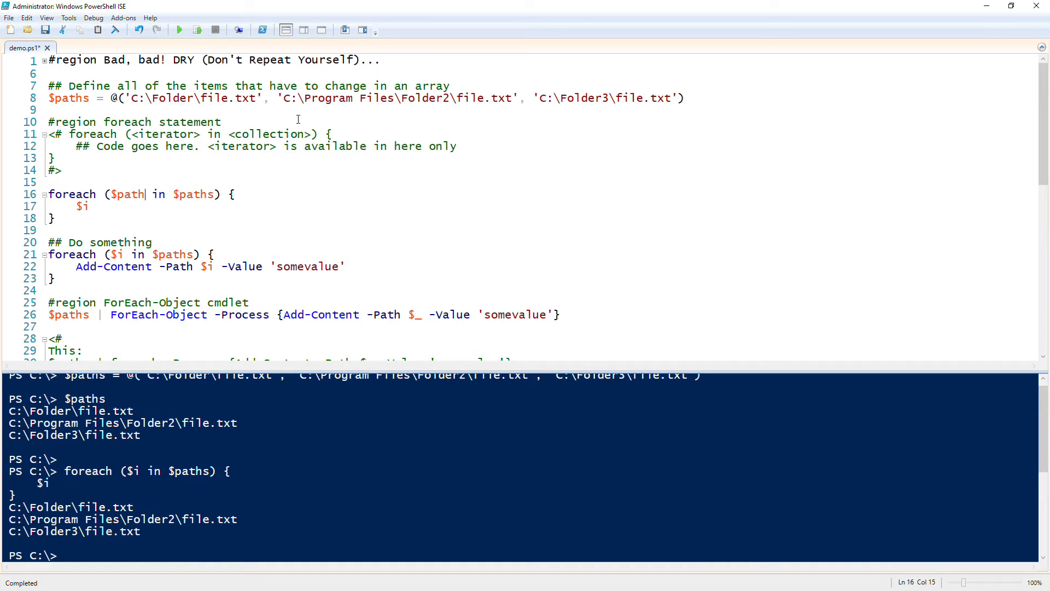
text(path)
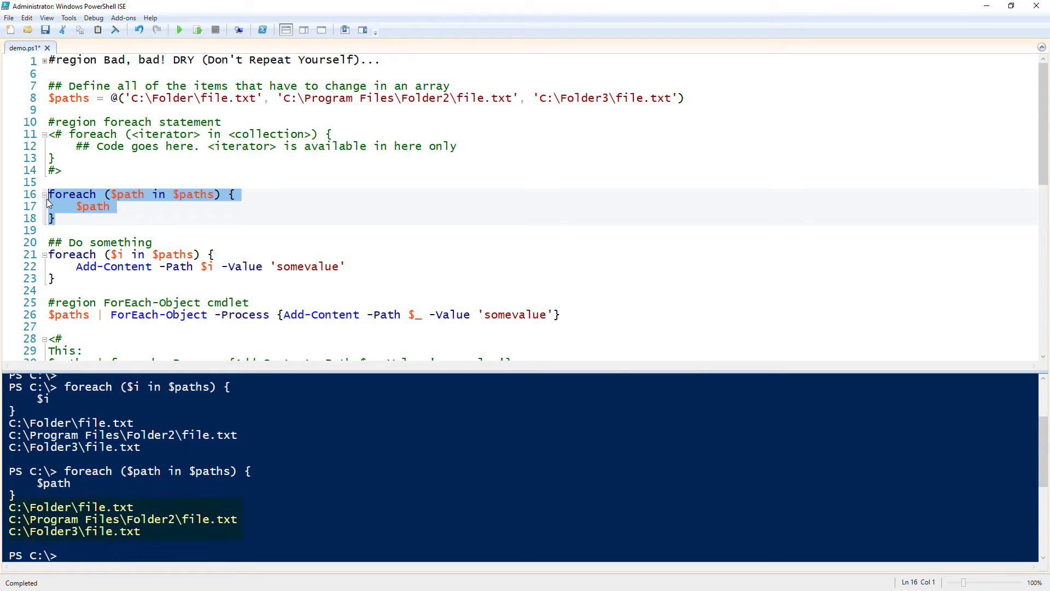
click(192, 195)
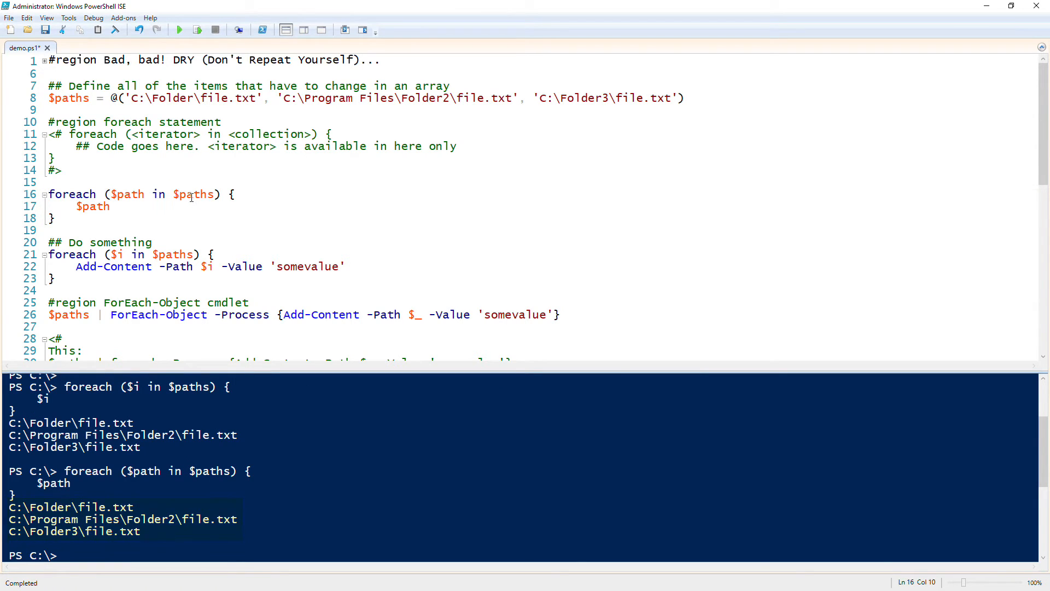
Step: Run the Add-Content foreach loop silently, then collapse the foreach ($i in $paths) block
scroll(down, 3)
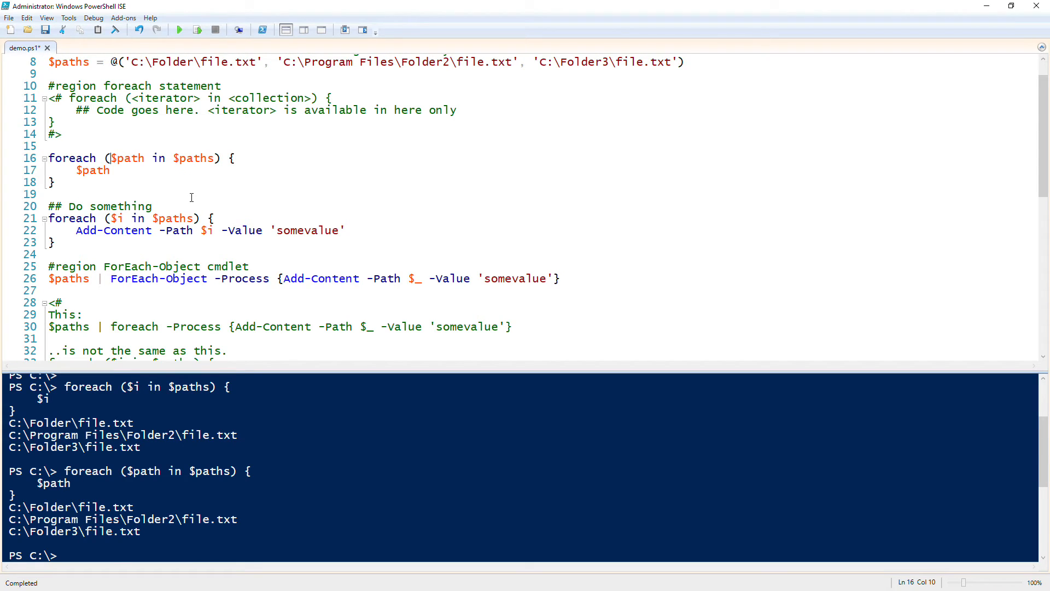
mouse_move(148, 234)
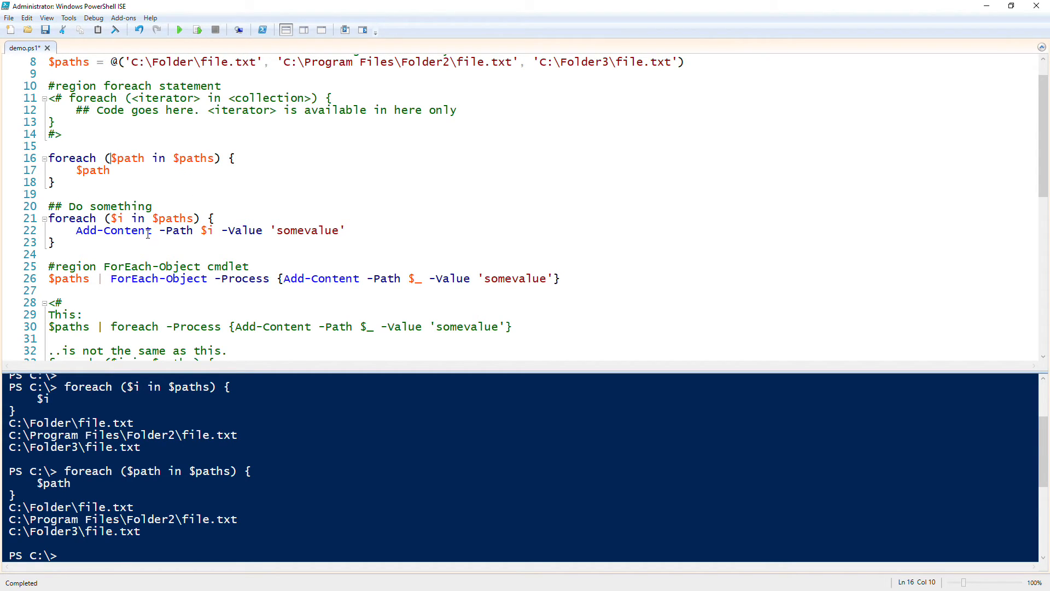
scroll(down, 3)
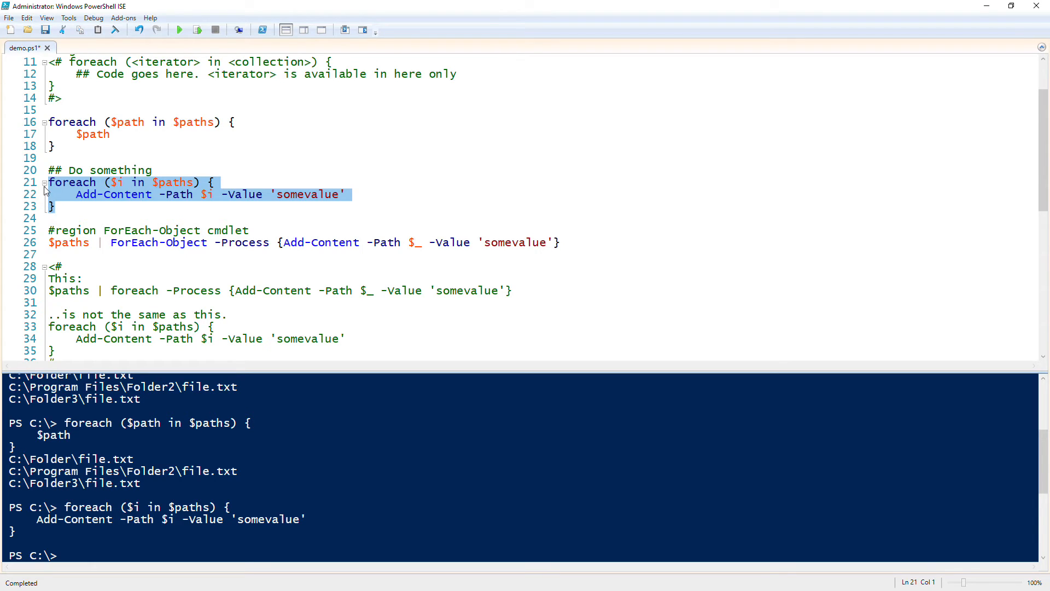
click(56, 206)
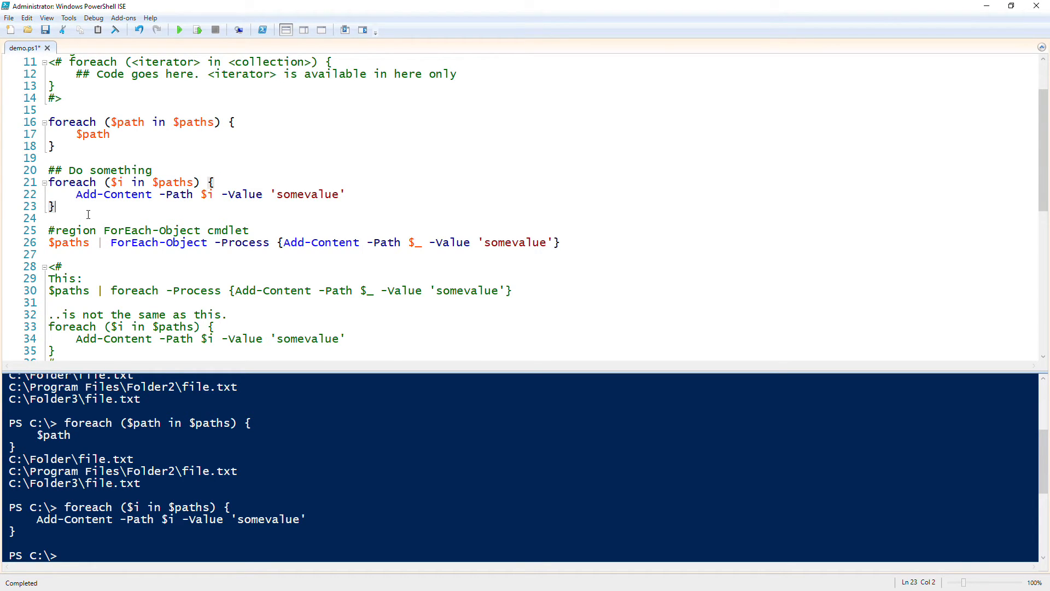
scroll(up, 3)
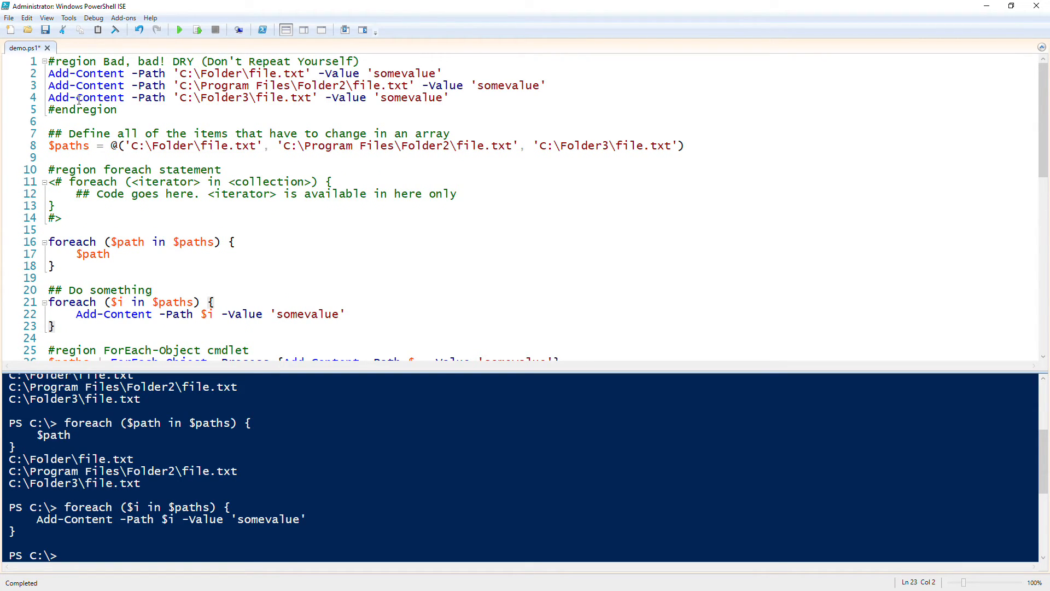
scroll(down, 3)
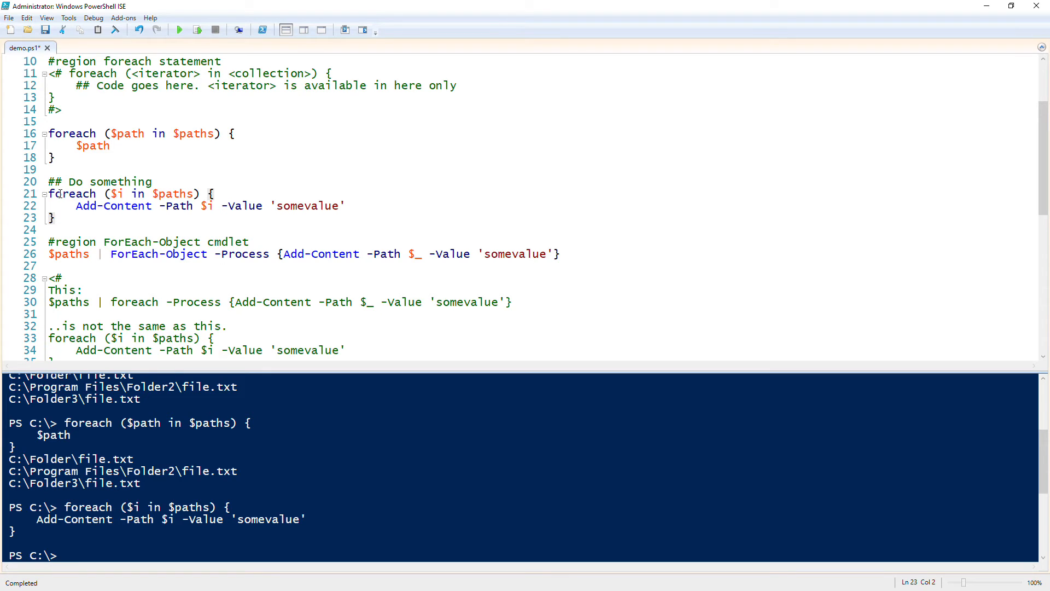
click(44, 194)
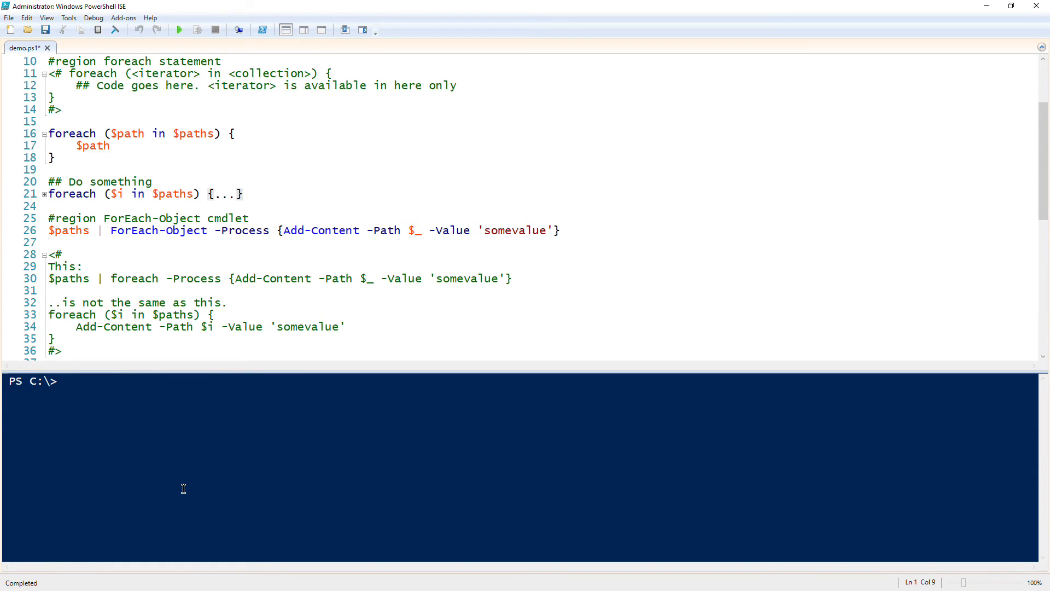
Step: Run the $paths | ForEach-Object Add-Content pipeline line, then echo $paths in the console
scroll(down, 3)
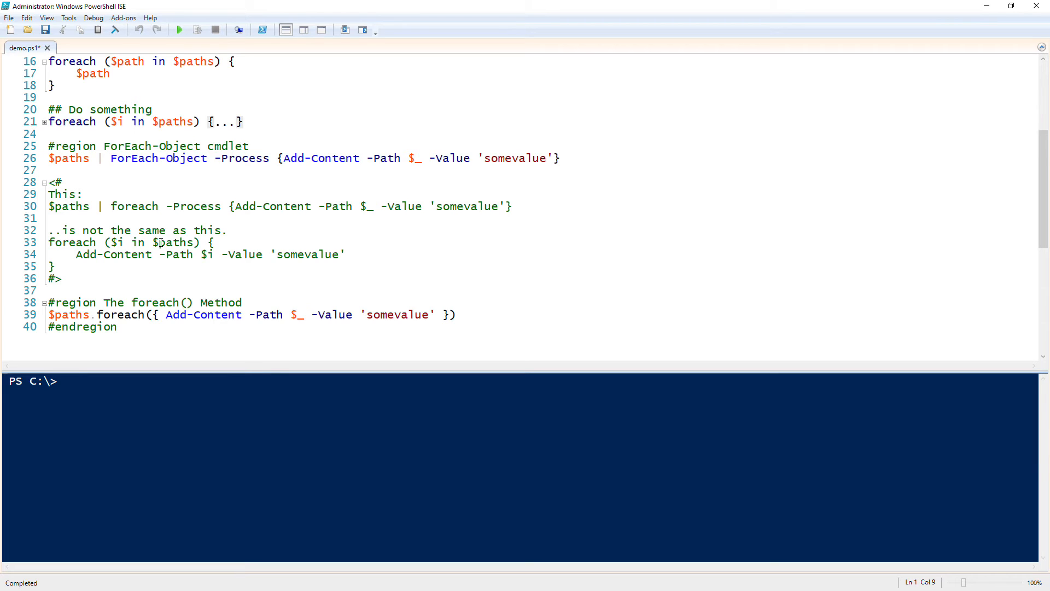
click(110, 157)
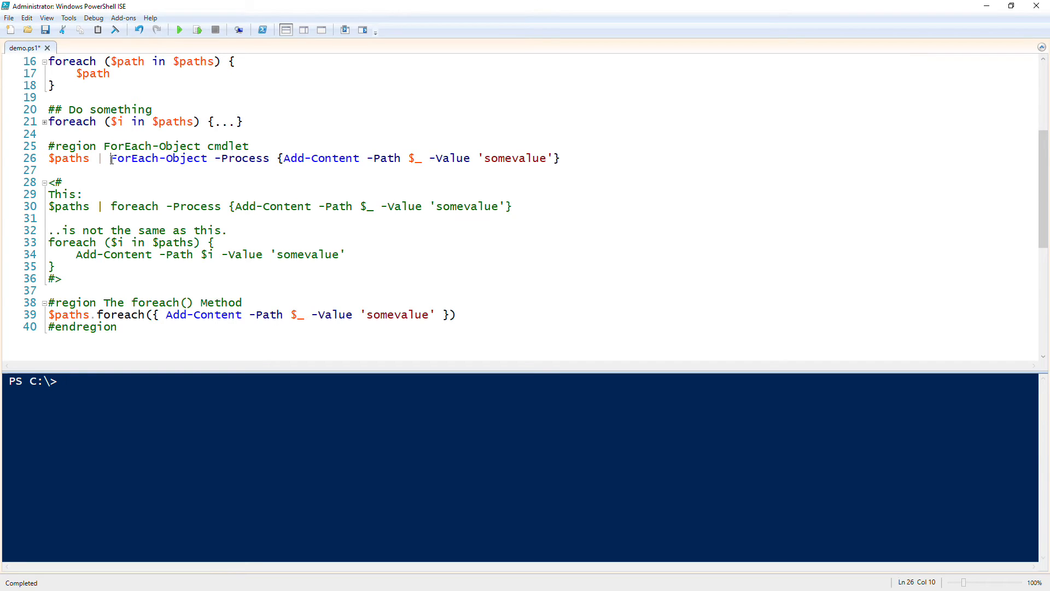
mouse_move(348, 105)
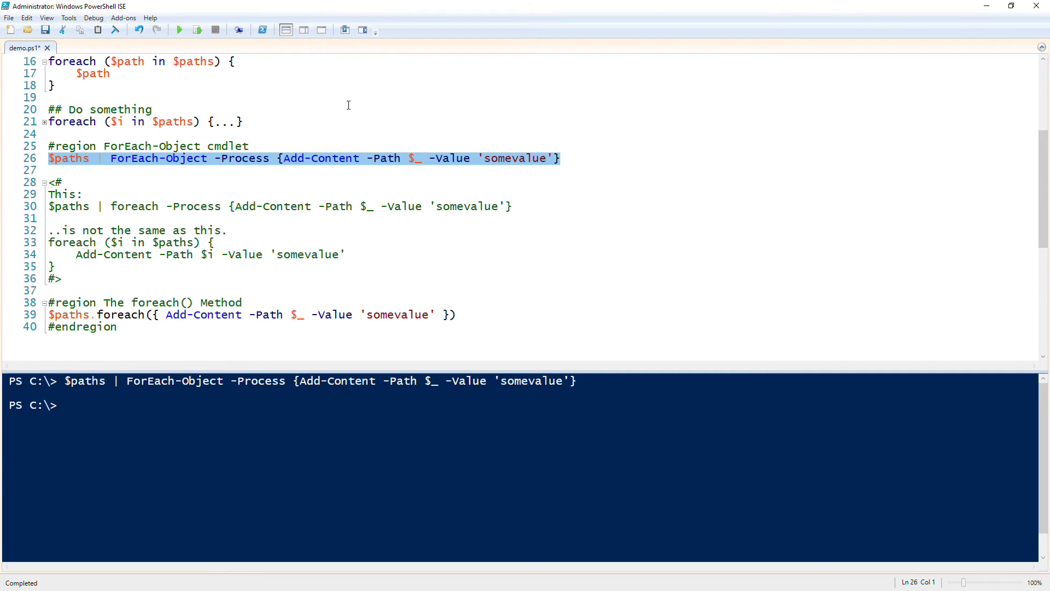
mouse_move(82, 171)
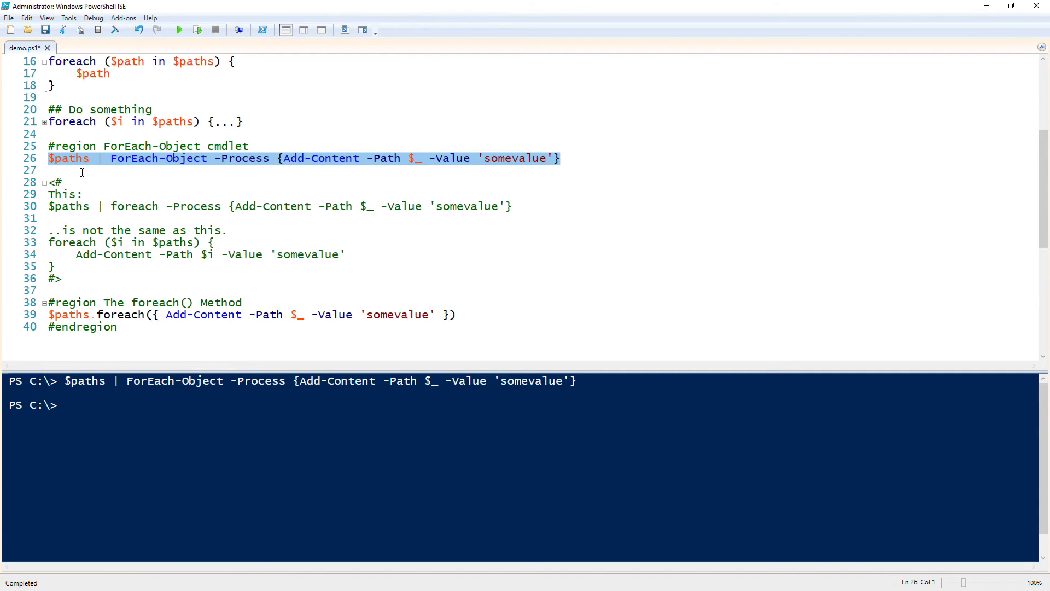
click(85, 159)
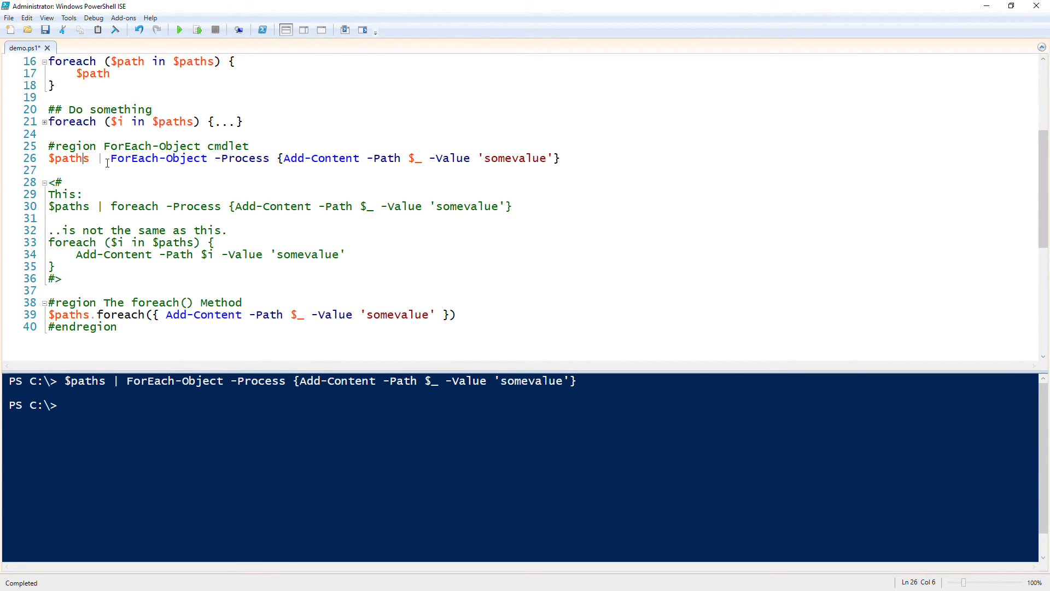
text($paths)
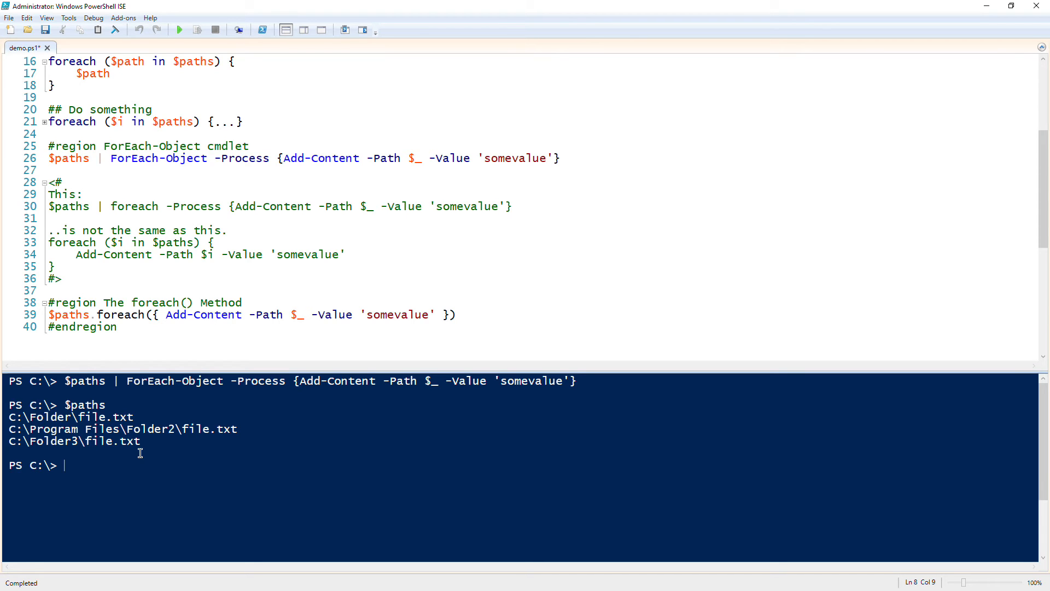
Step: Clear the console back to an empty prompt
click(44, 122)
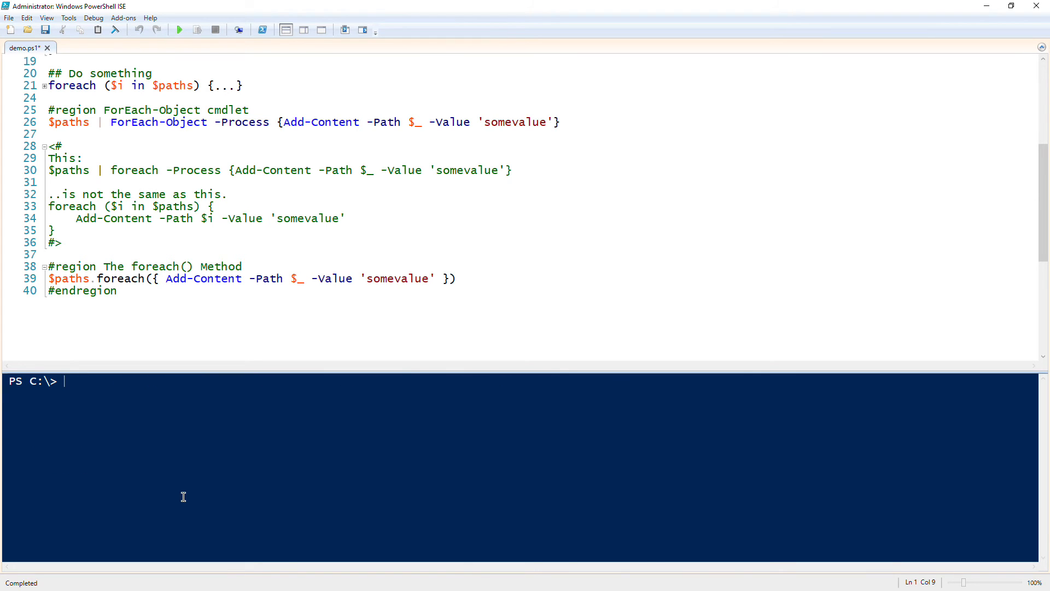
Step: Show help ForEach-Object in the console, read it, then clear the console again
text(forea)
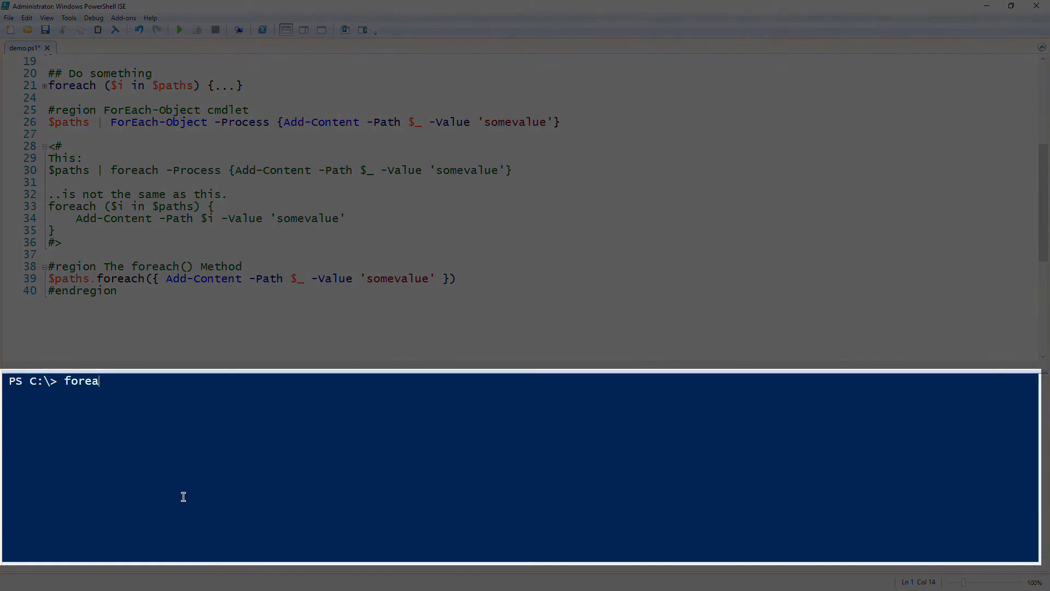
text(ch)
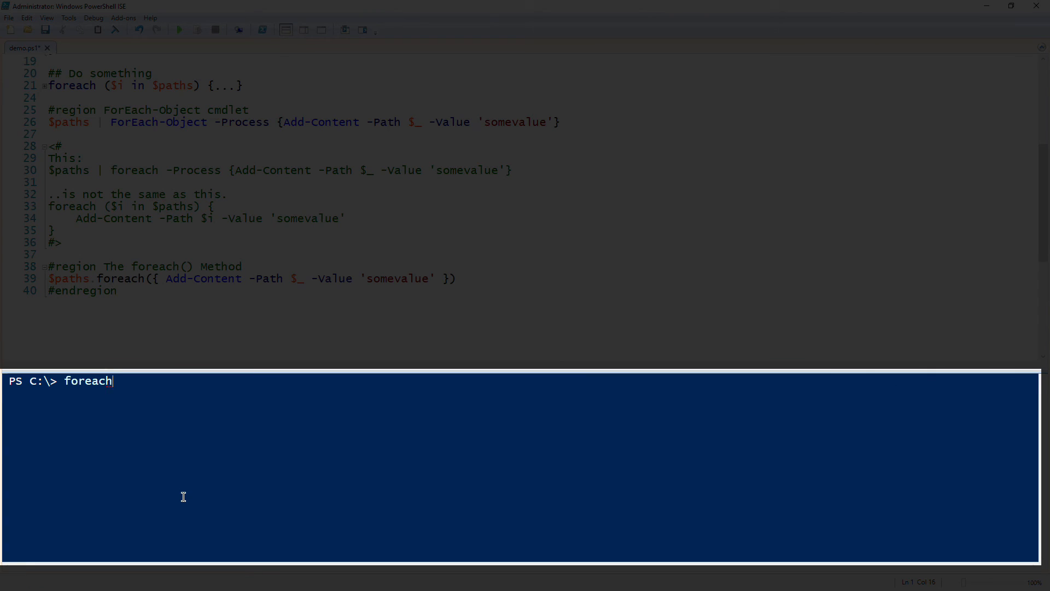
text(ForEach-Object -Process)
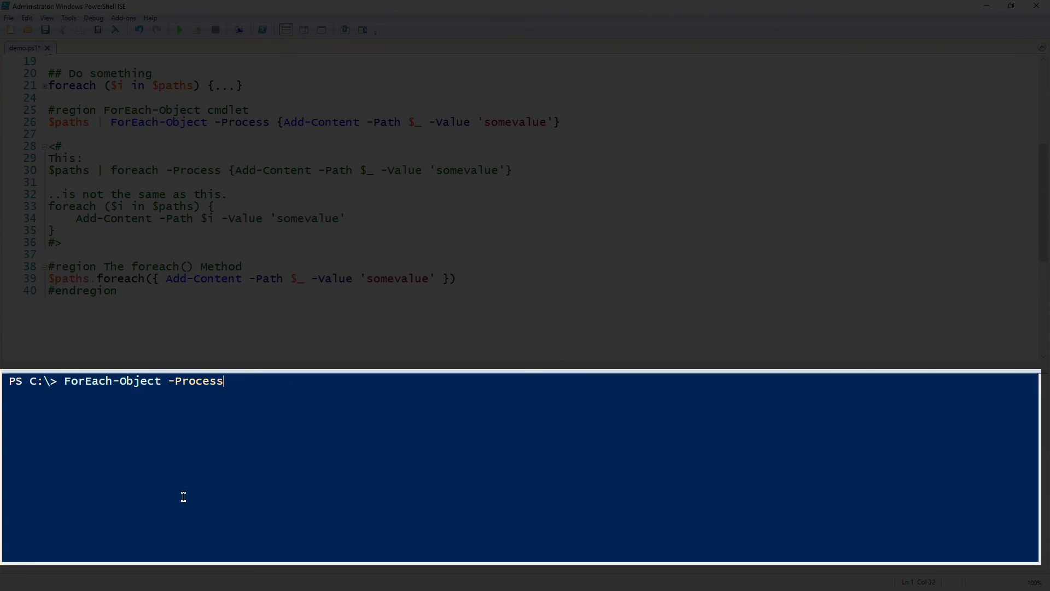
text(-Begin)
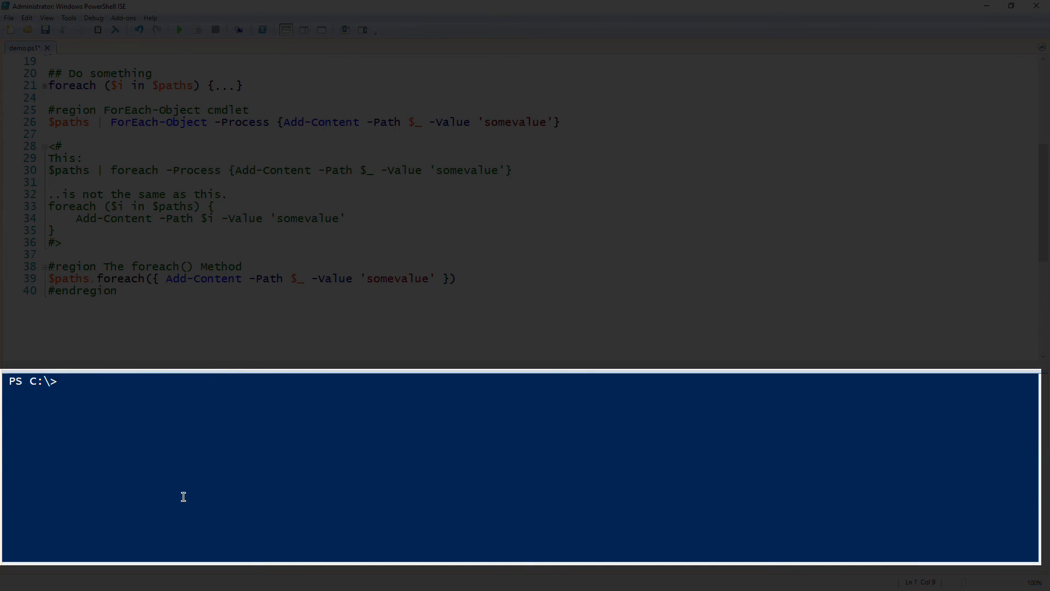
text(heop)
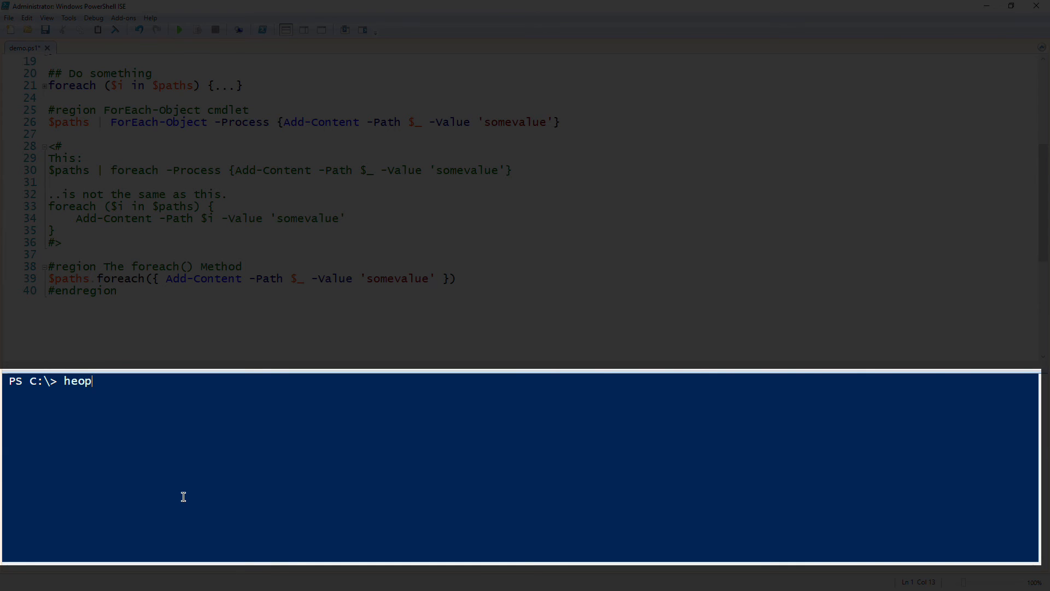
text(help)
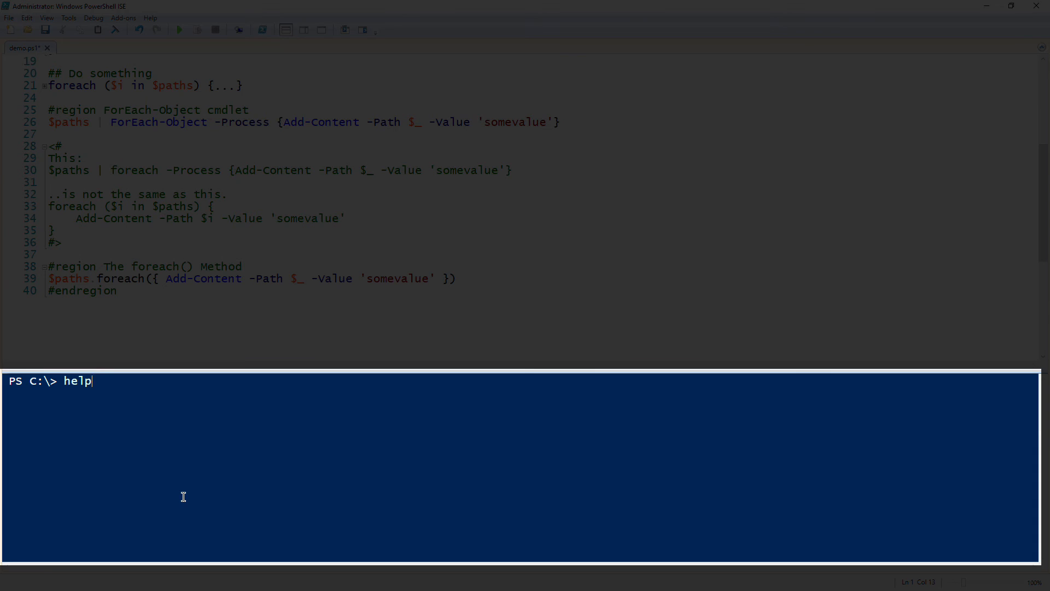
text(ForEach-Object)
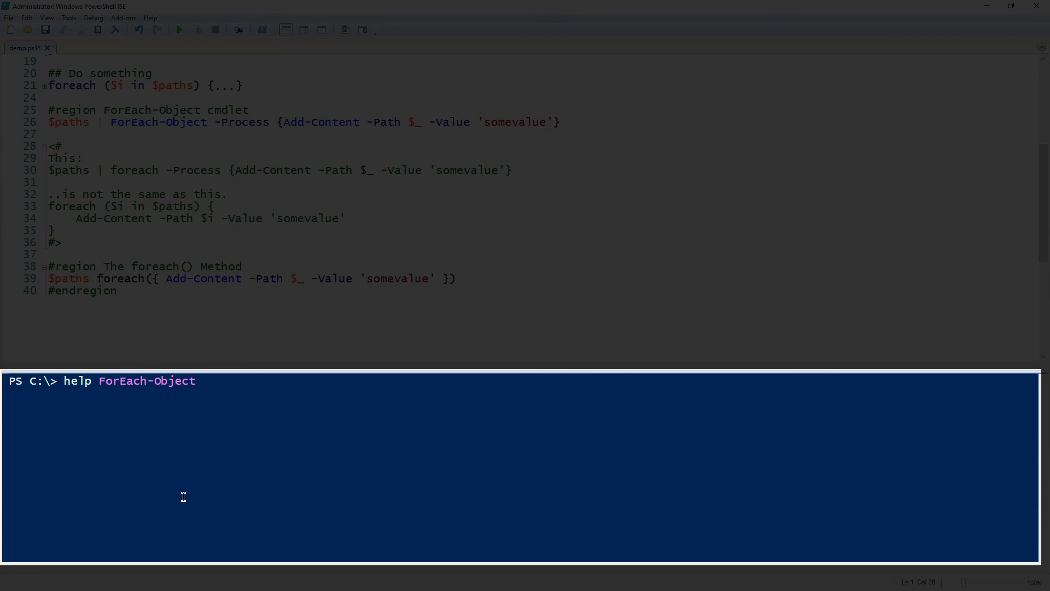
key(Return)
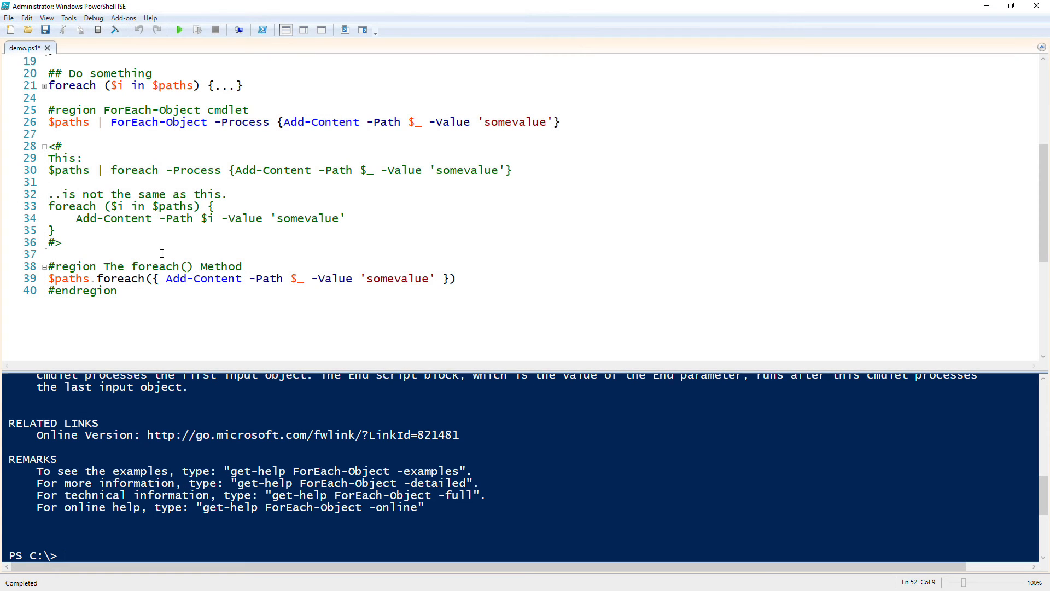
click(154, 205)
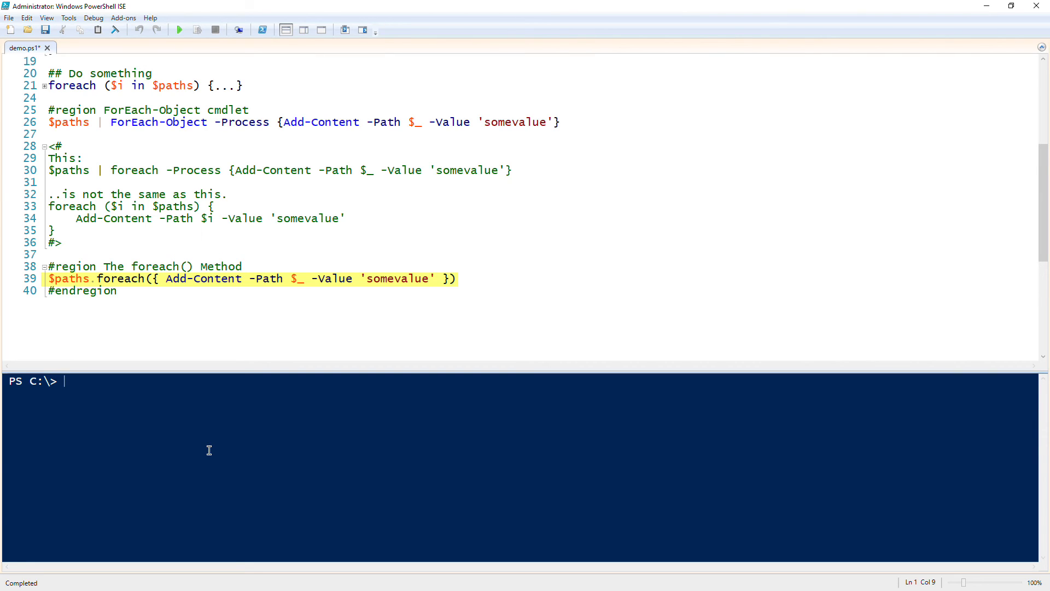
Step: Echo $paths in the console to list its three file paths
text($paths)
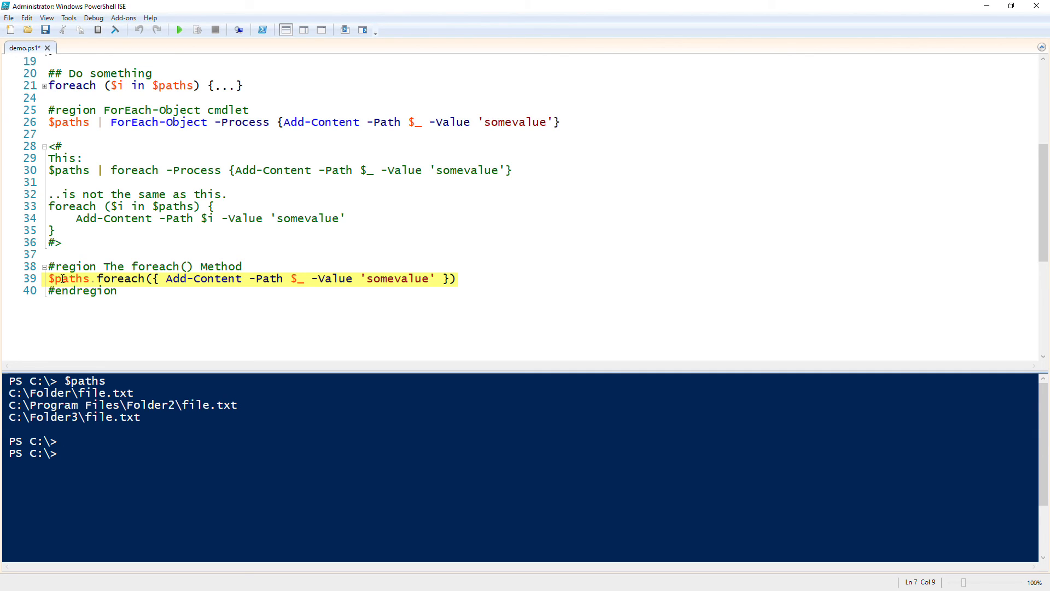
Step: Run the $paths.foreach() Add-Content line with F8, producing no output
click(197, 29)
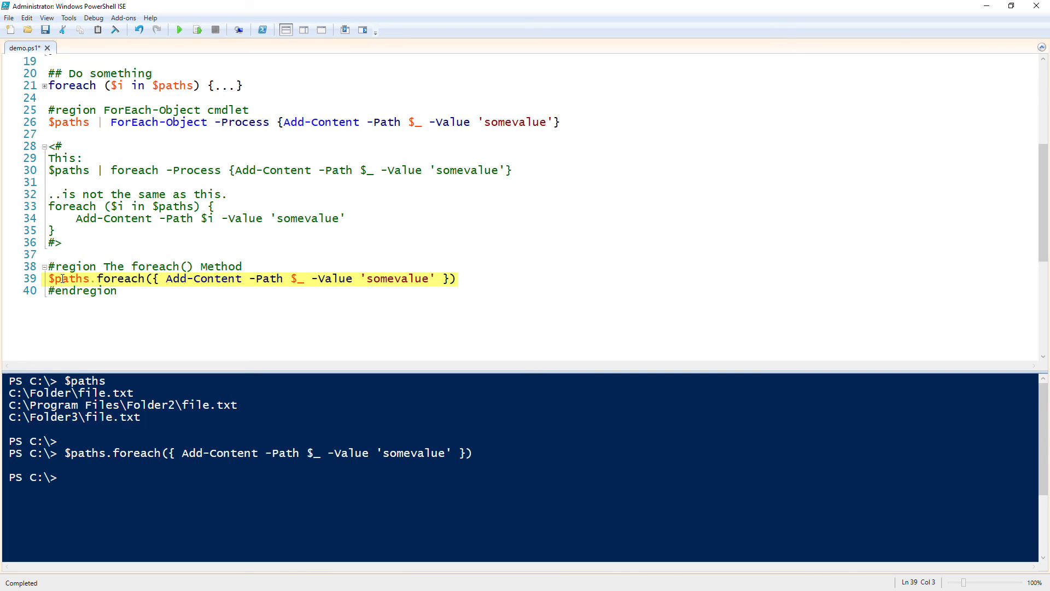
click(64, 278)
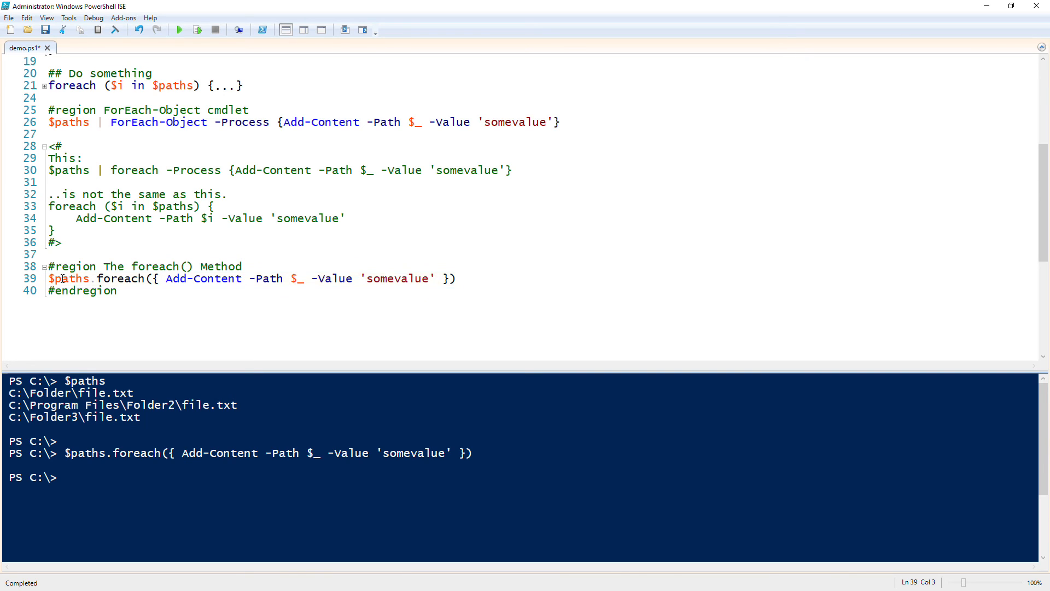